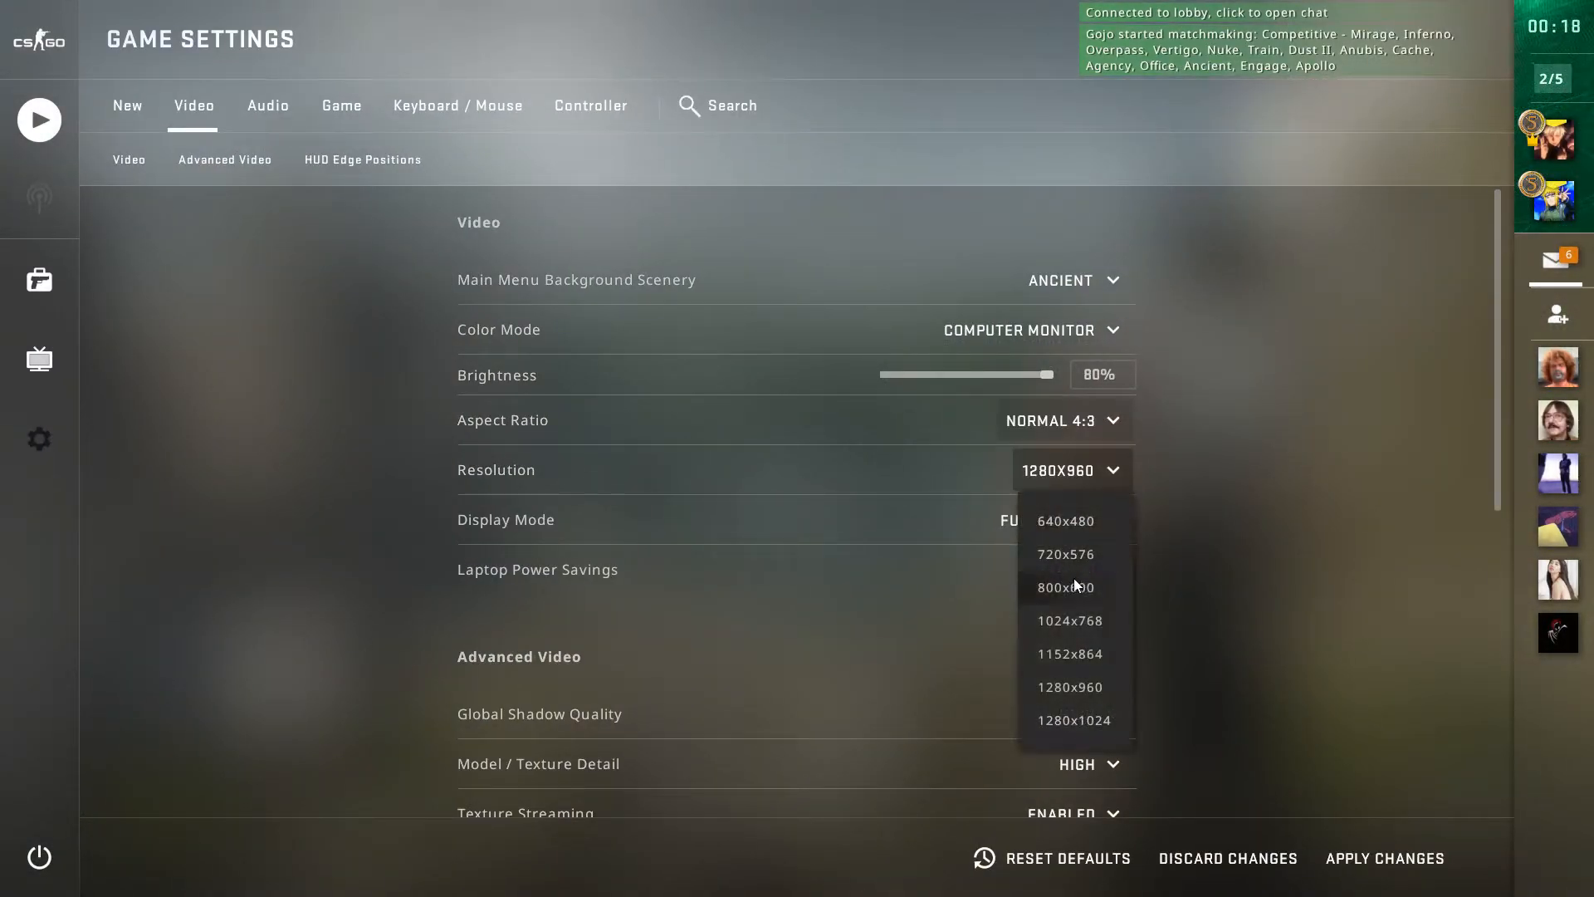
- Set the CS:GO video resolution to 1280x960 so the match-ready popup appears
left_click(1066, 621)
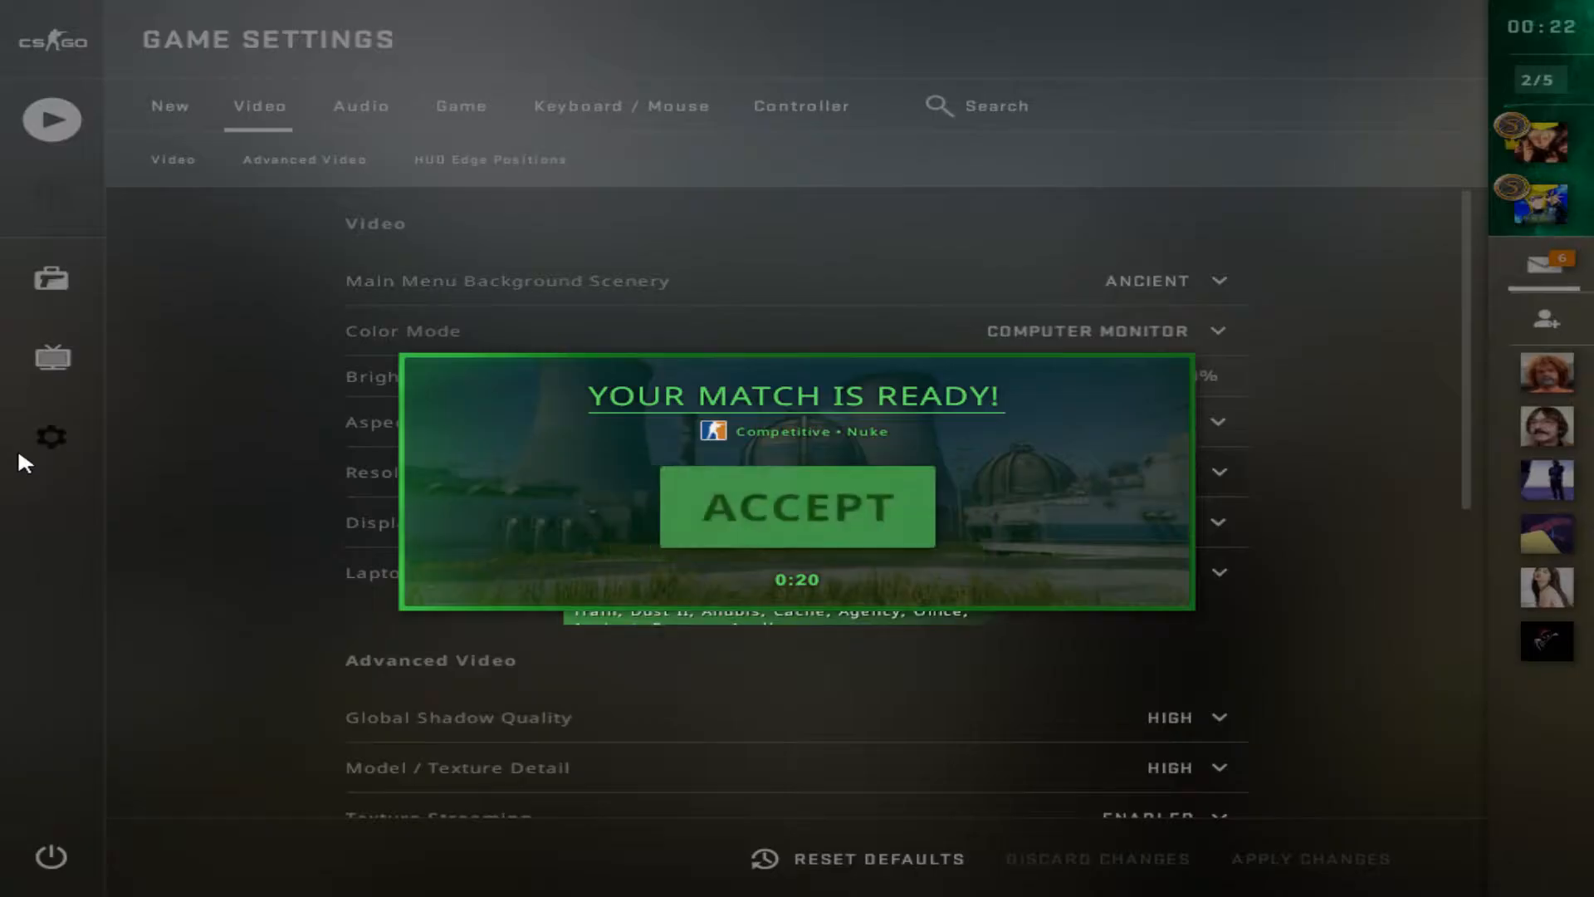
left_click(799, 508)
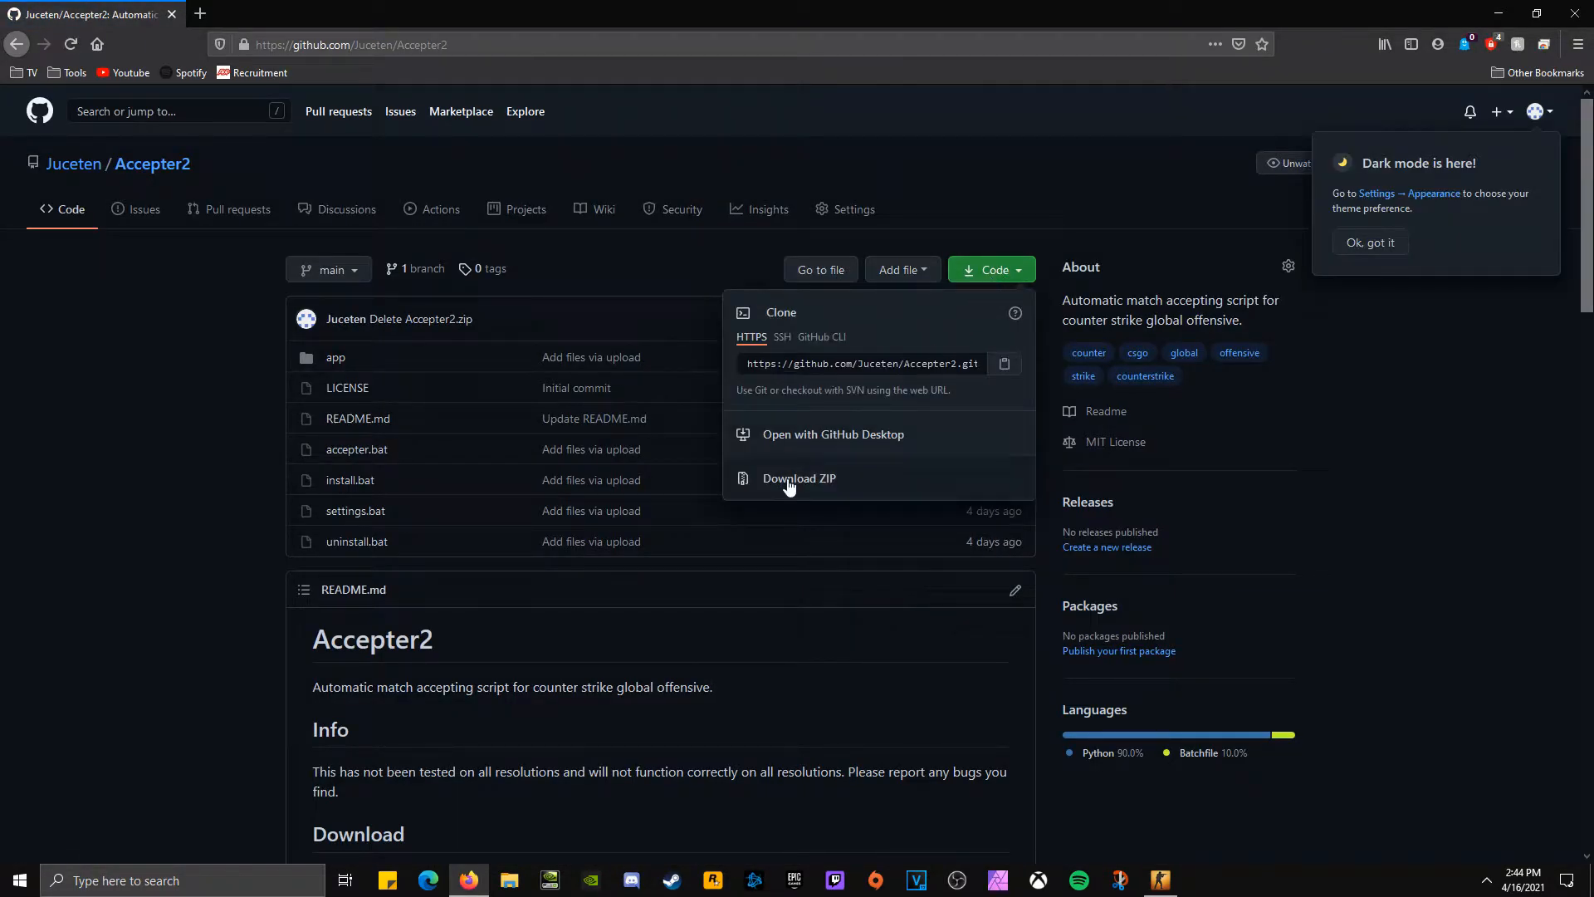
- Download the Accepter2 repository as Accepter2-main.zip and save it in Firefox
left_click(799, 478)
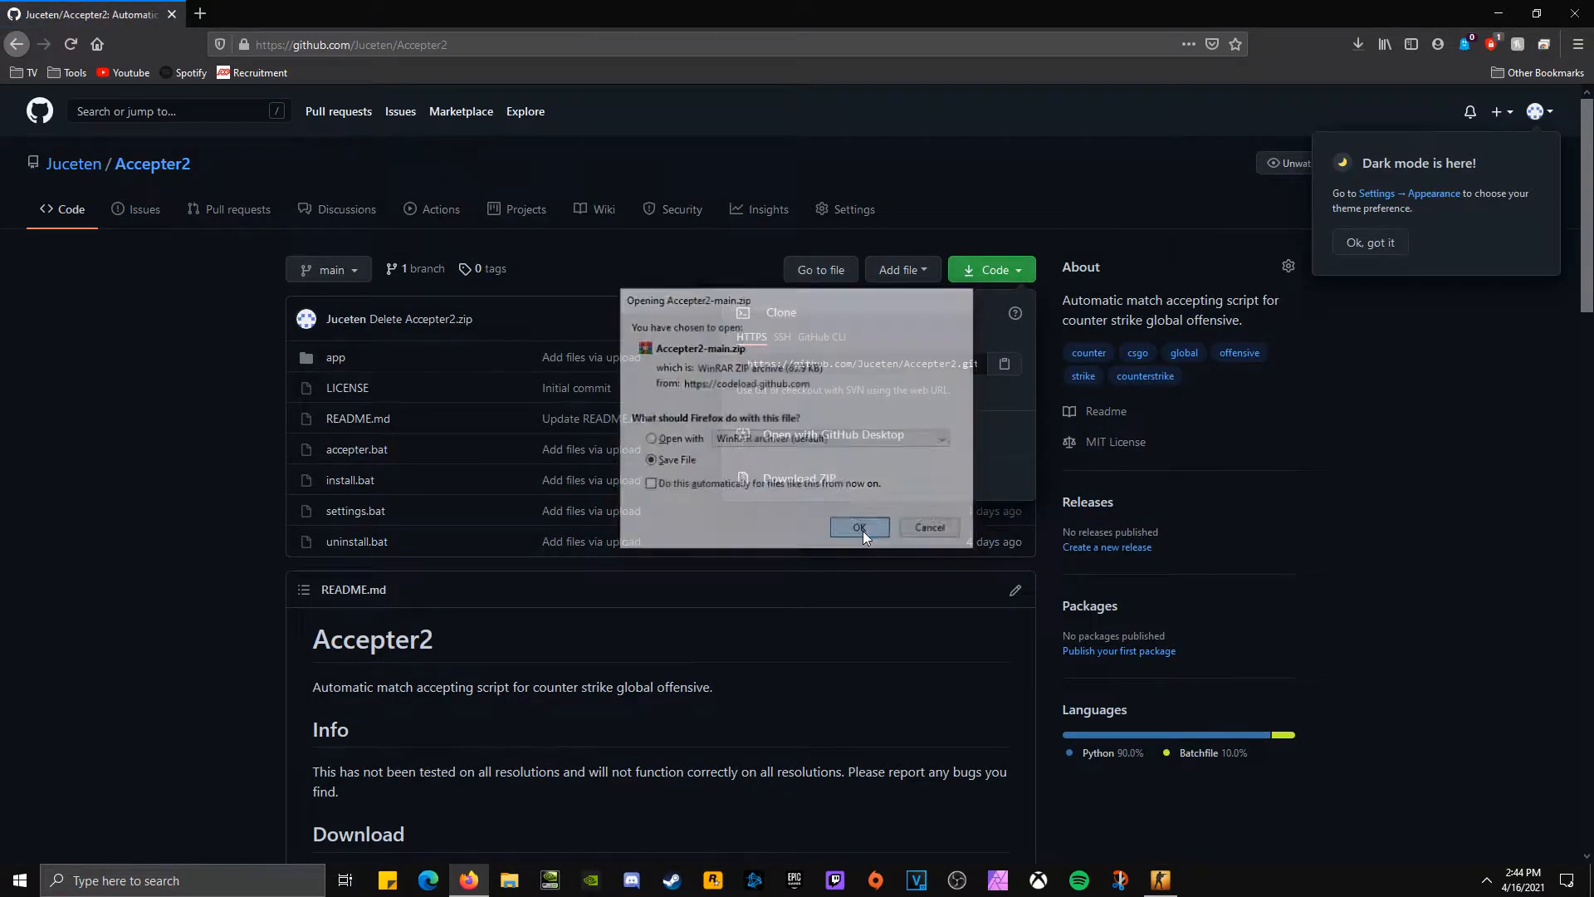
left_click(861, 528)
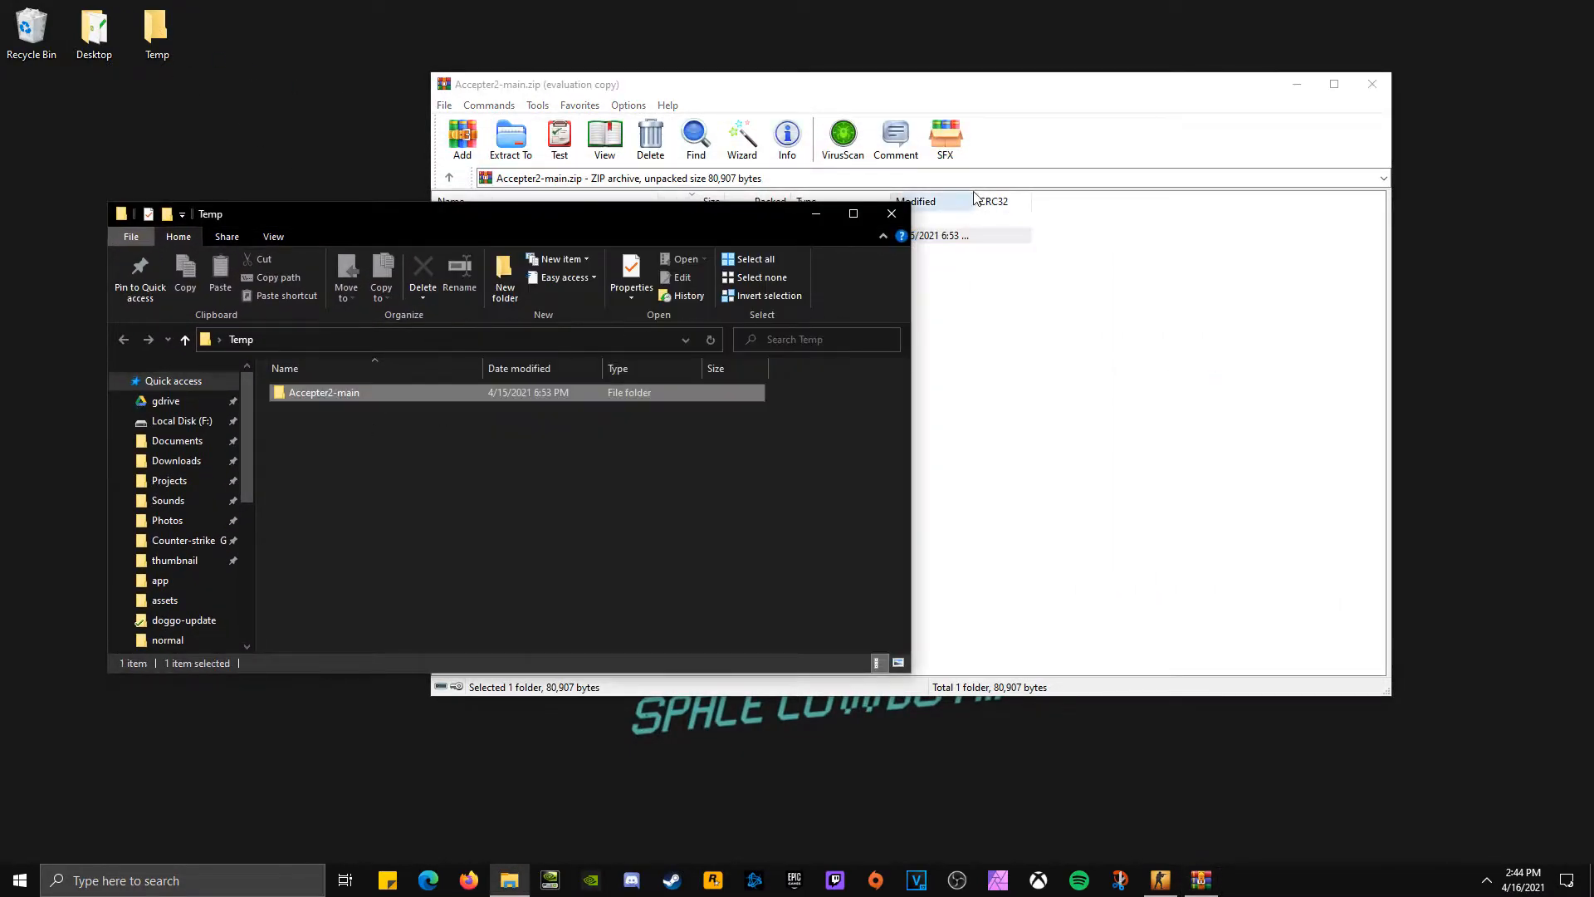
- Close WinRAR and browse into the extracted Accepter2-main folder in Temp
left_click(1372, 83)
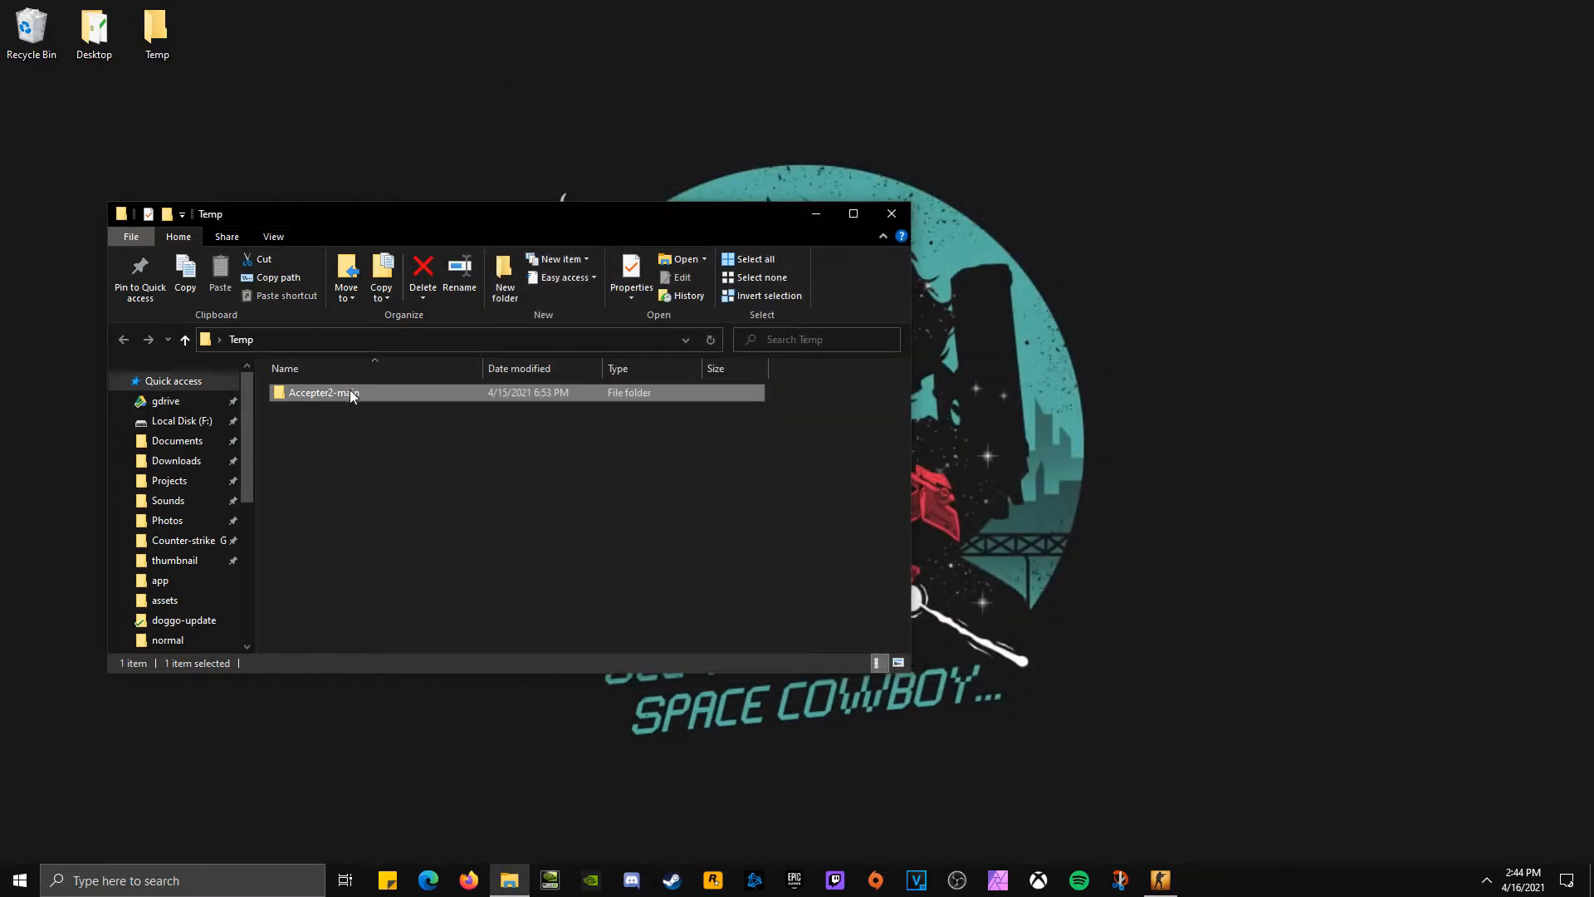
double_click(322, 392)
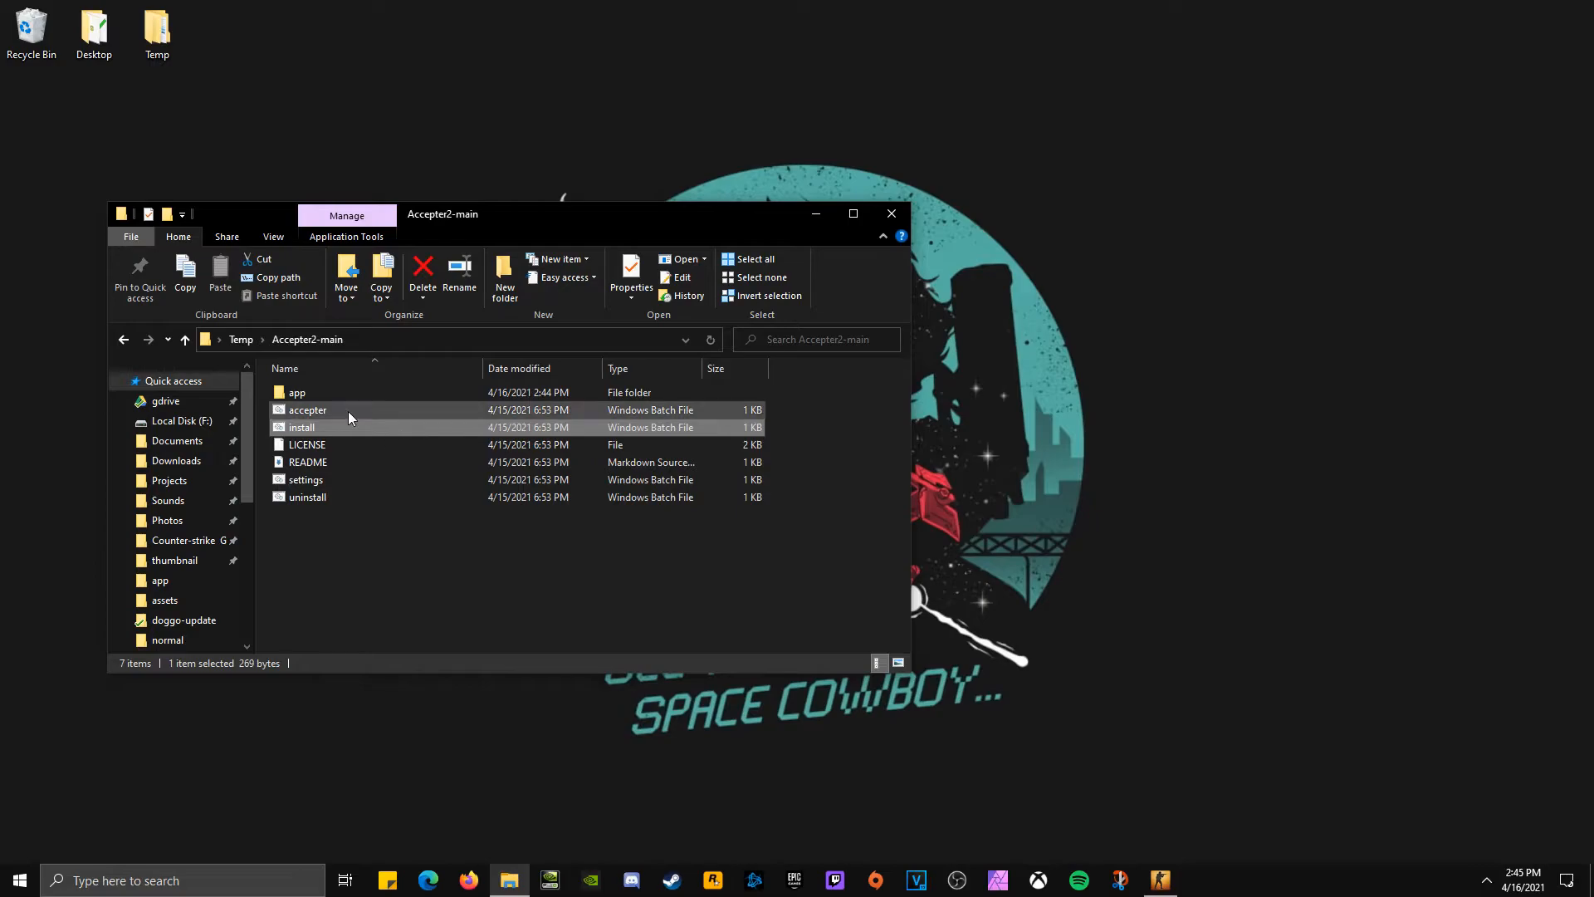
- Create a desktop shortcut to the accepter script and run it from there
right_click(307, 408)
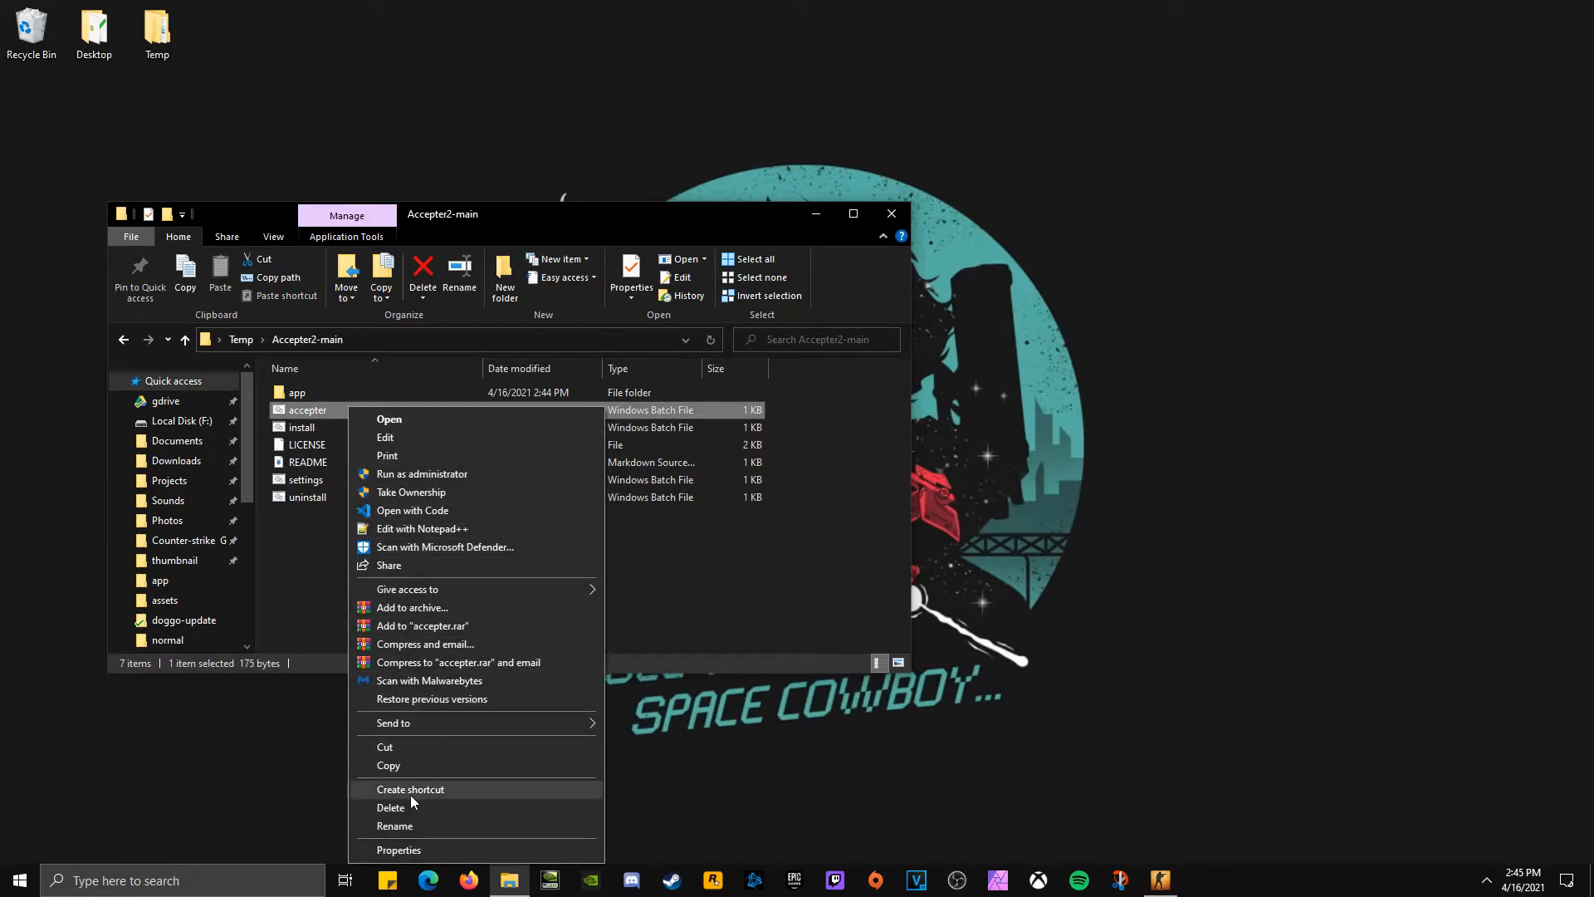
left_click(410, 789)
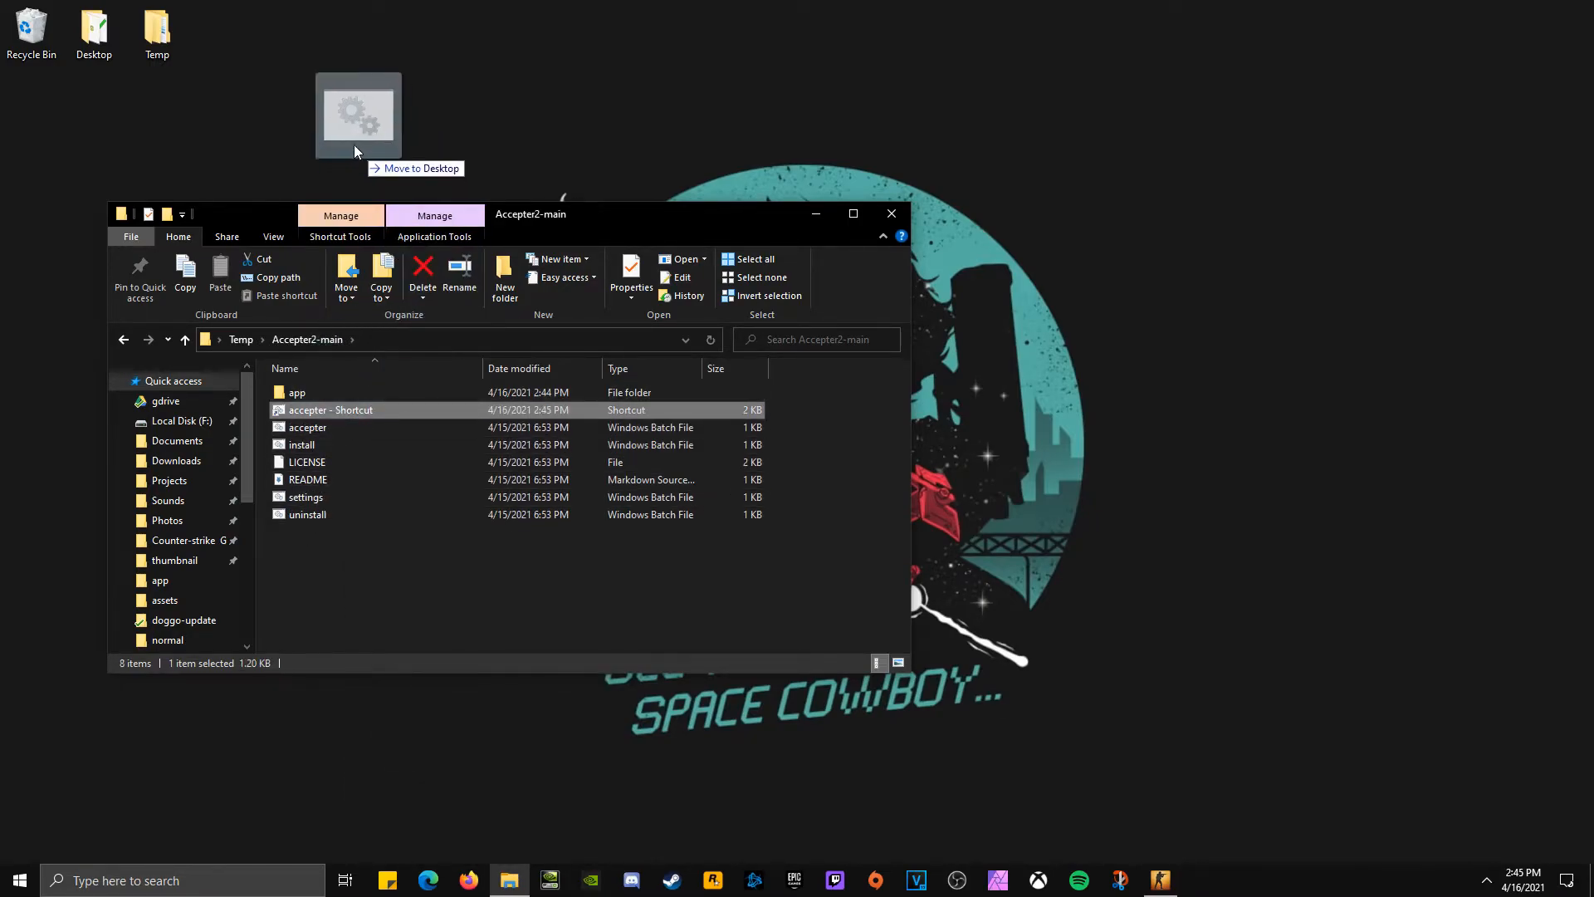
left_click_drag(356, 111, 347, 39)
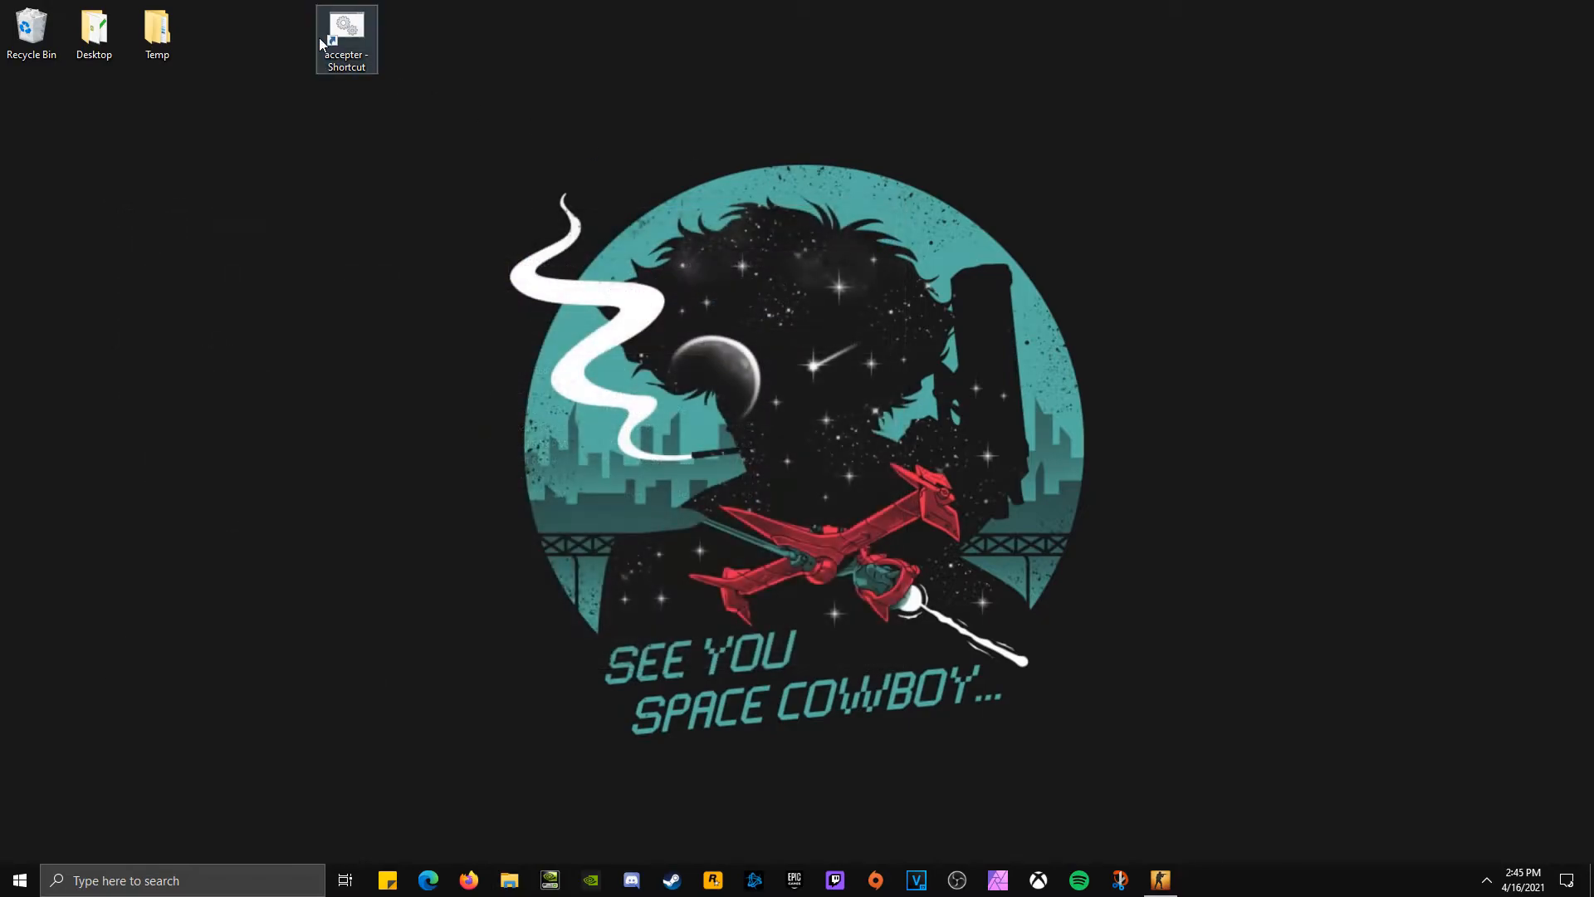
double_click(345, 25)
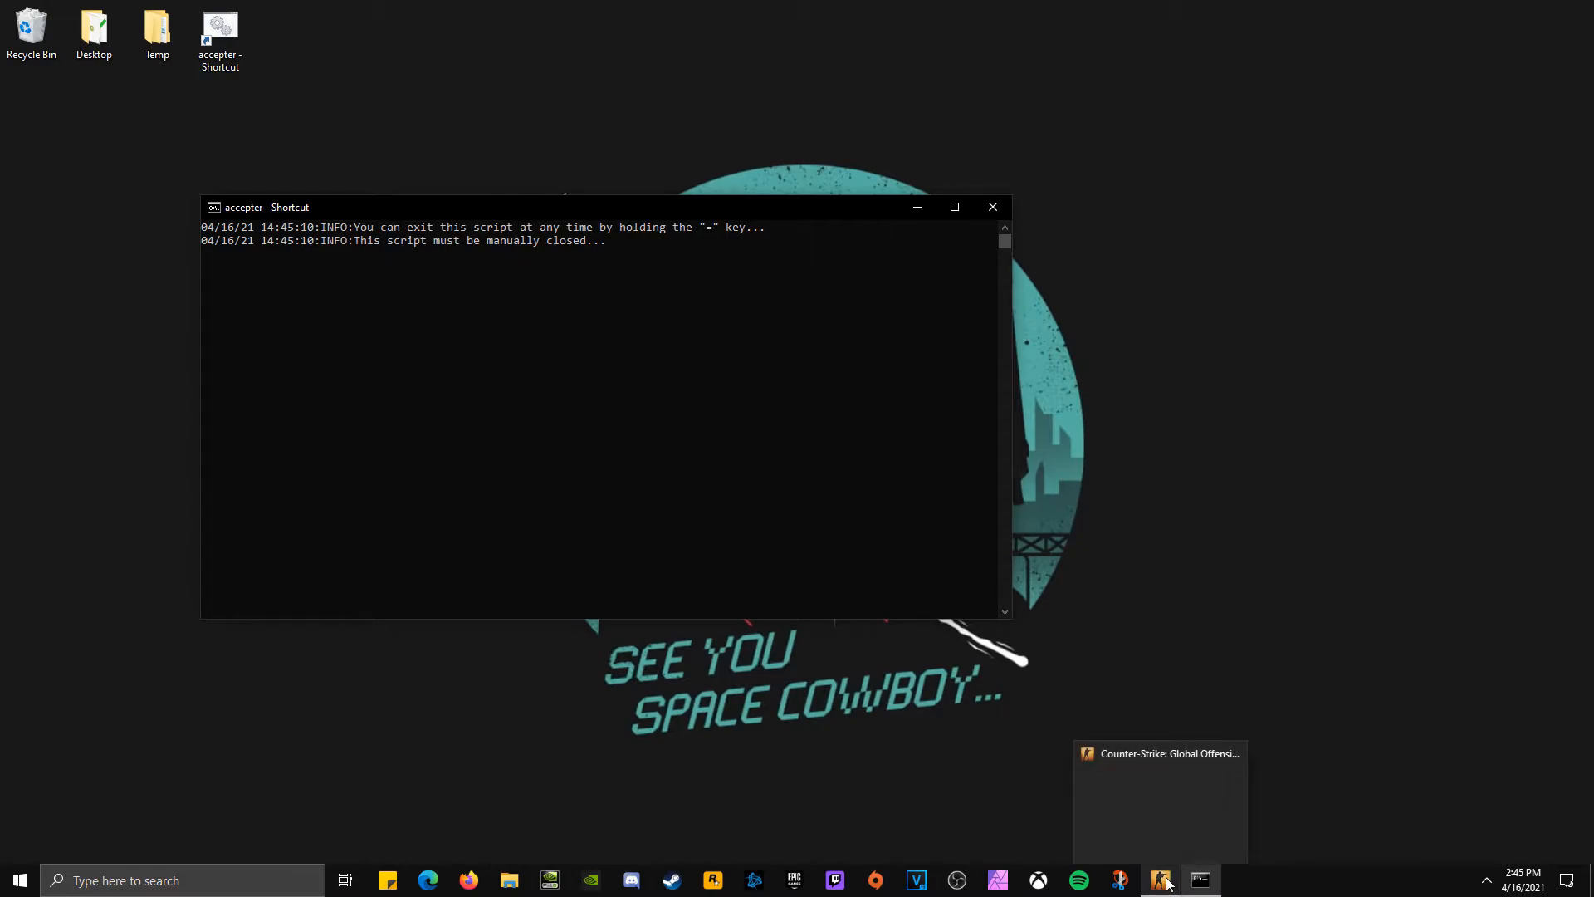
- Return to CS:GO and start searching for a competitive match to test the script
left_click(1159, 881)
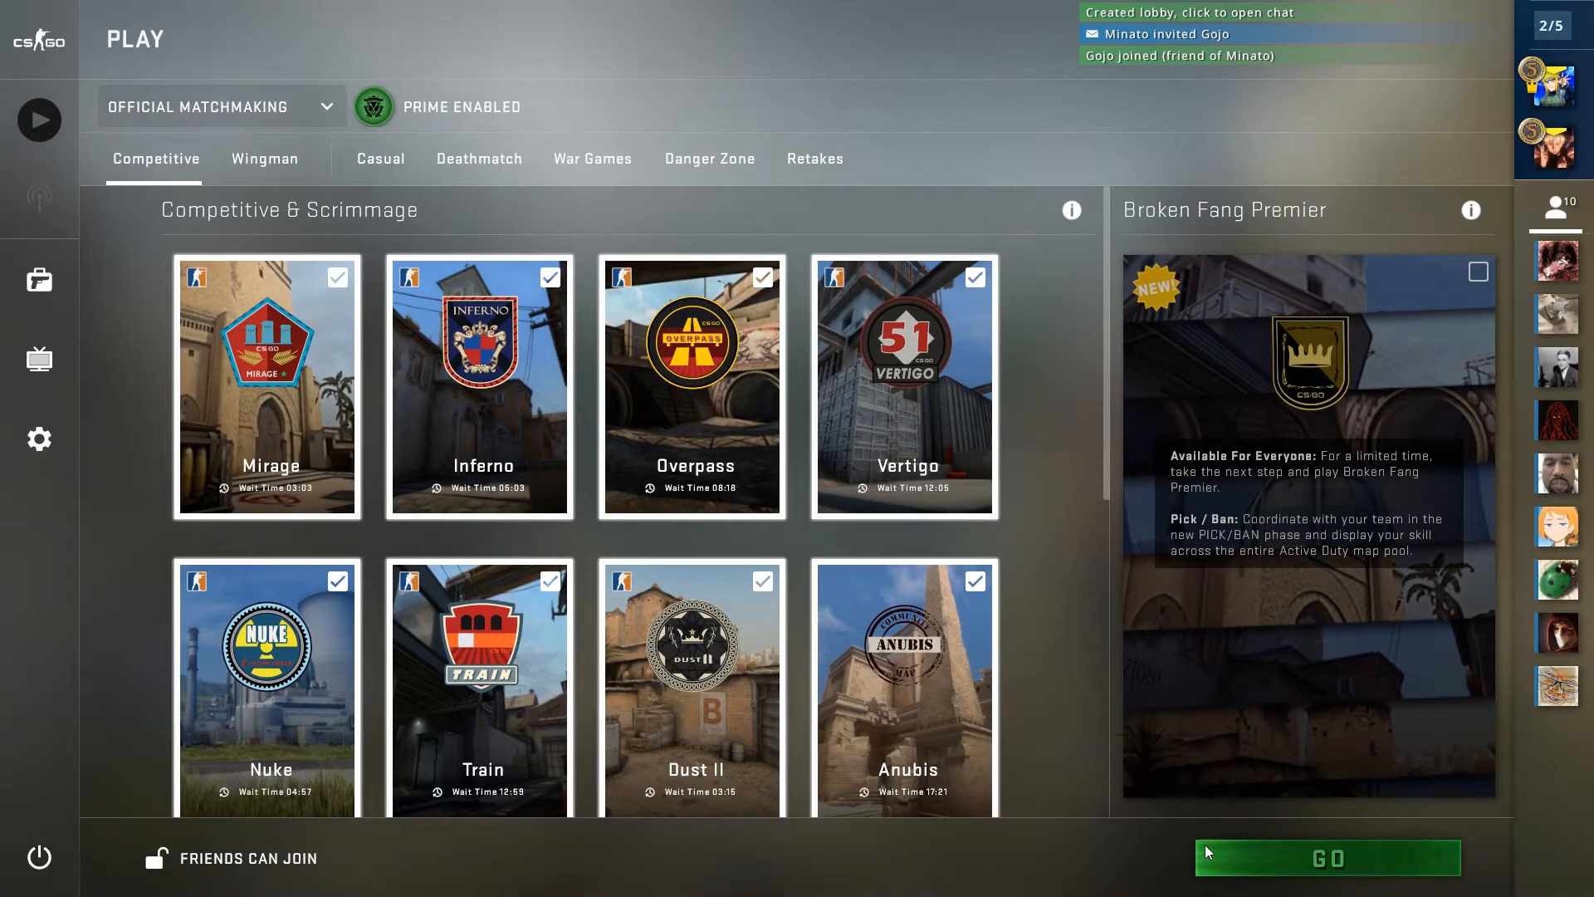
left_click(1329, 857)
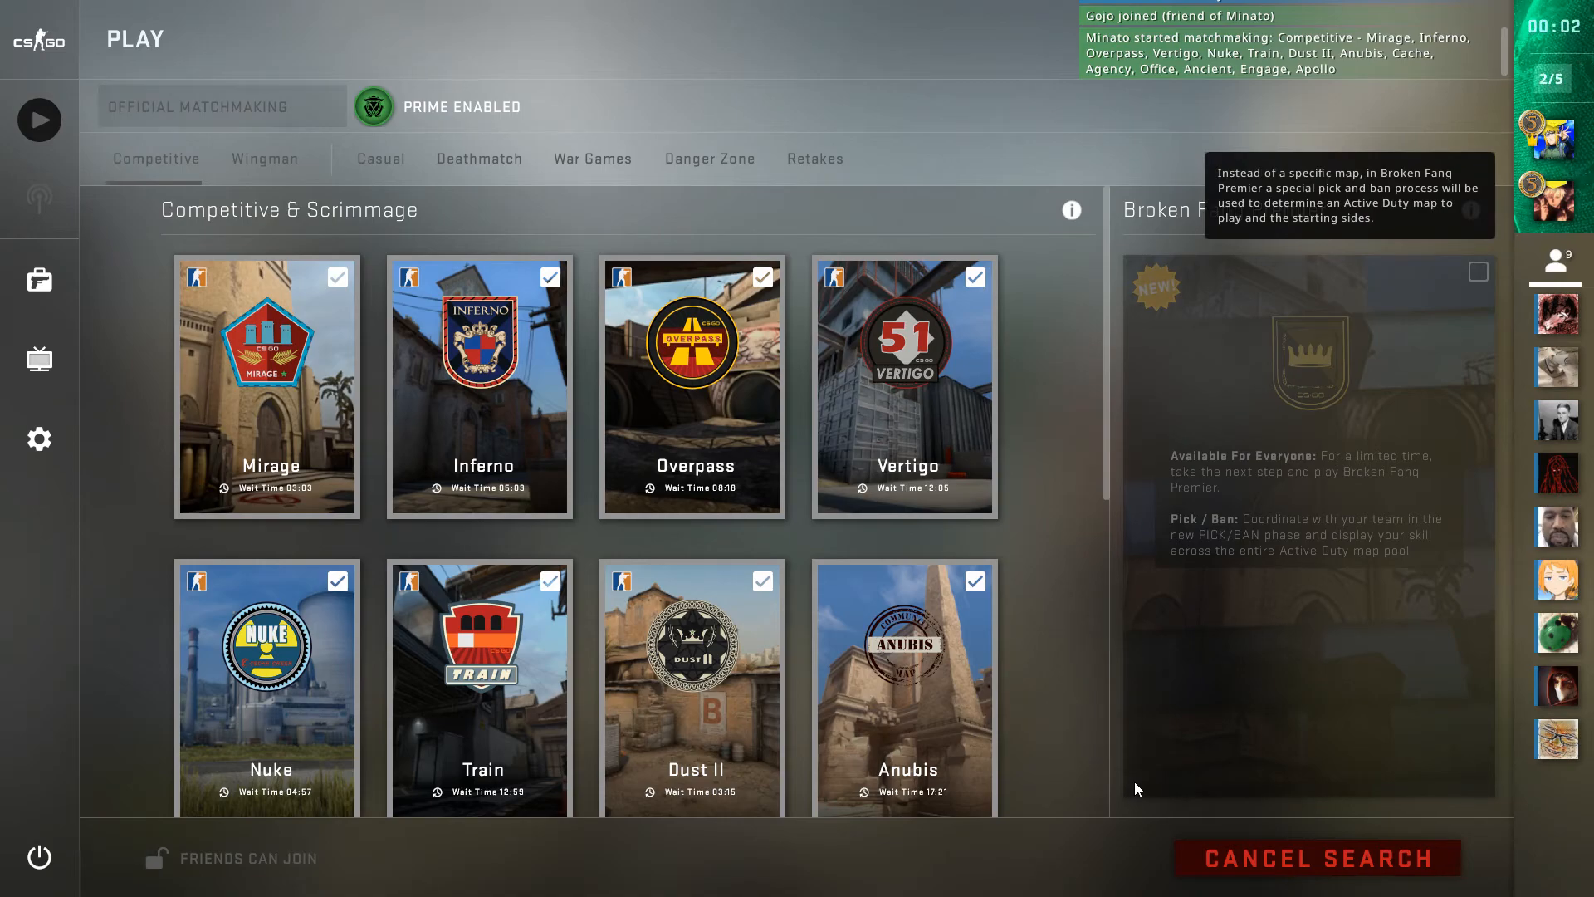